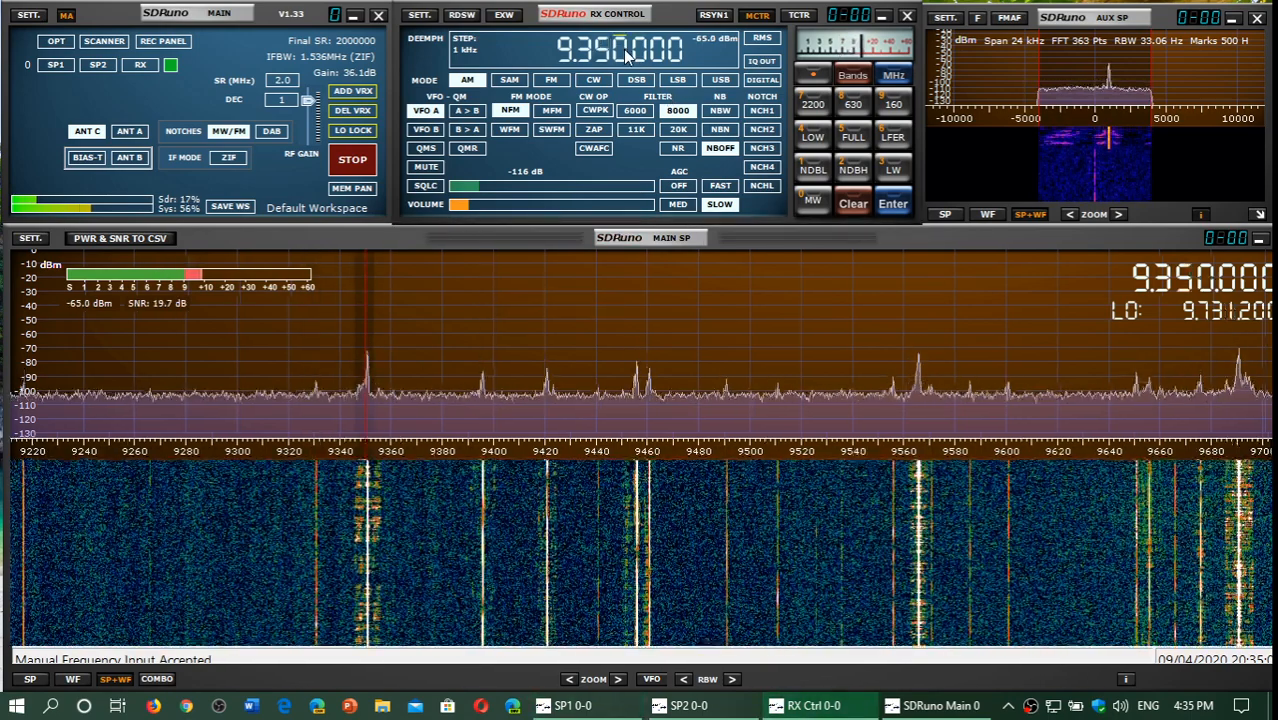
mouse_move(492, 212)
text(42)
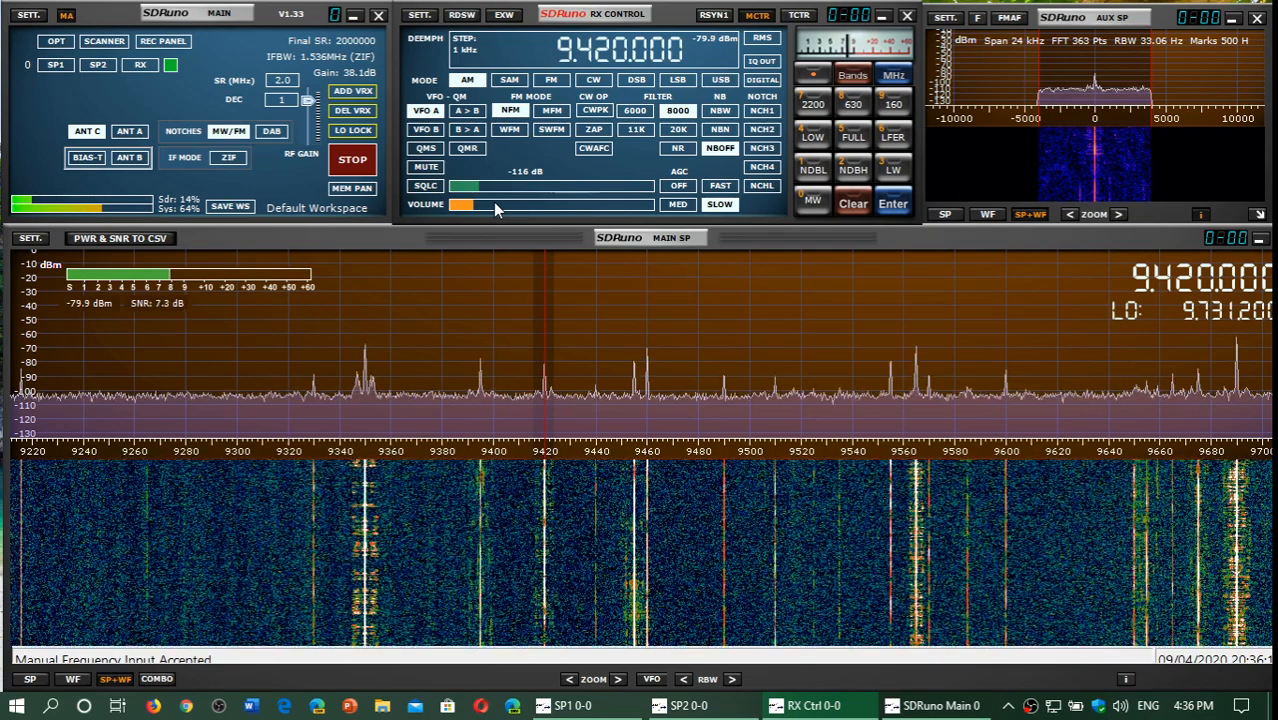
mouse_move(495, 210)
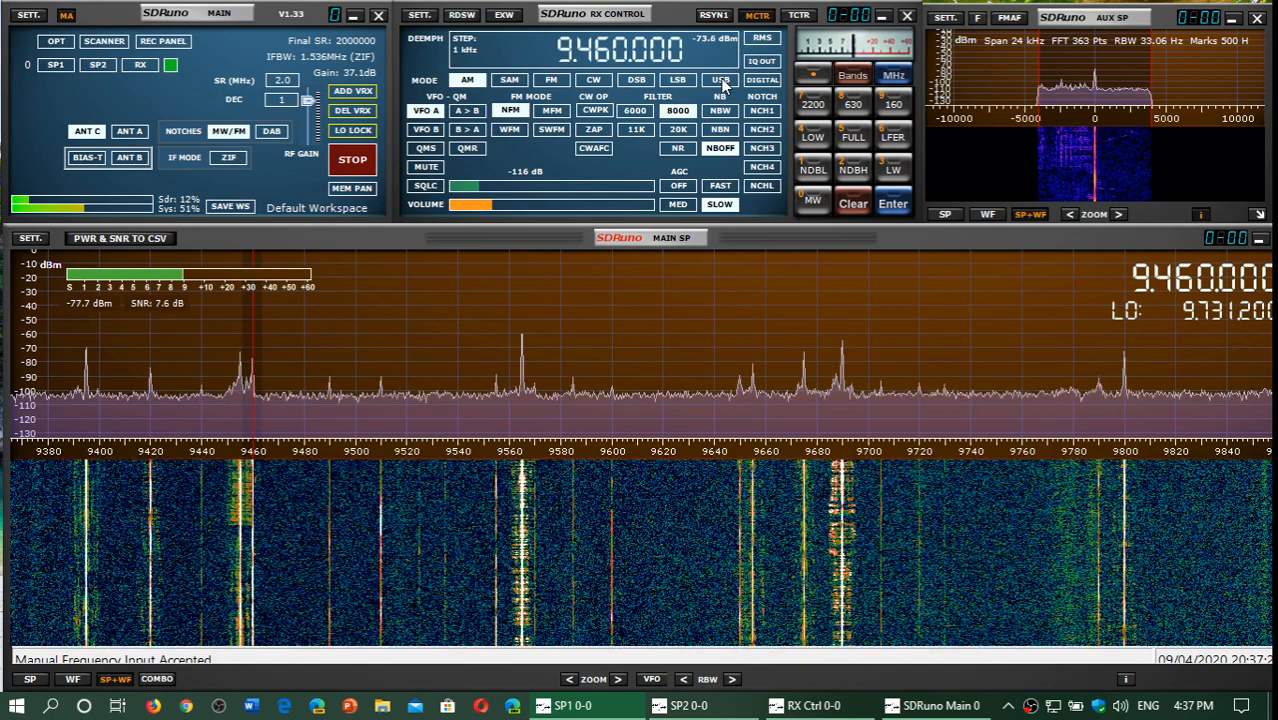
Try upper sideband briefly, then return to AM for the 9.565 MHz broadcast
click(720, 79)
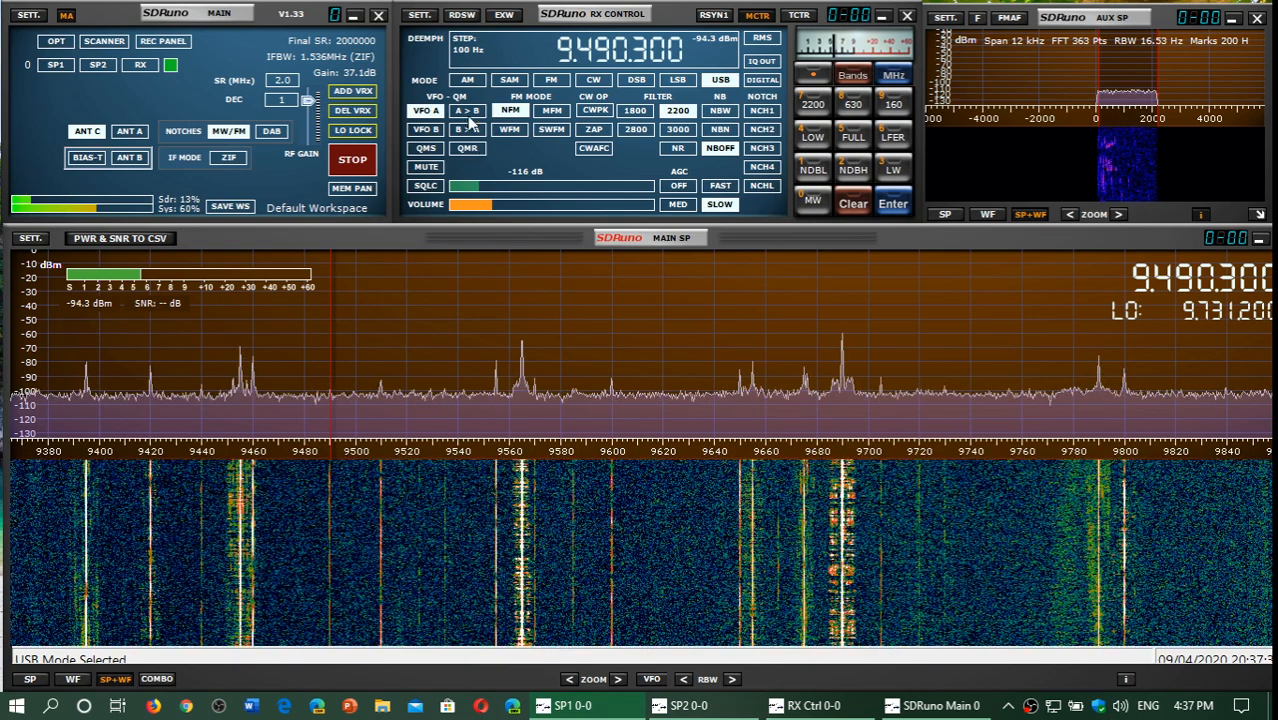
click(467, 79)
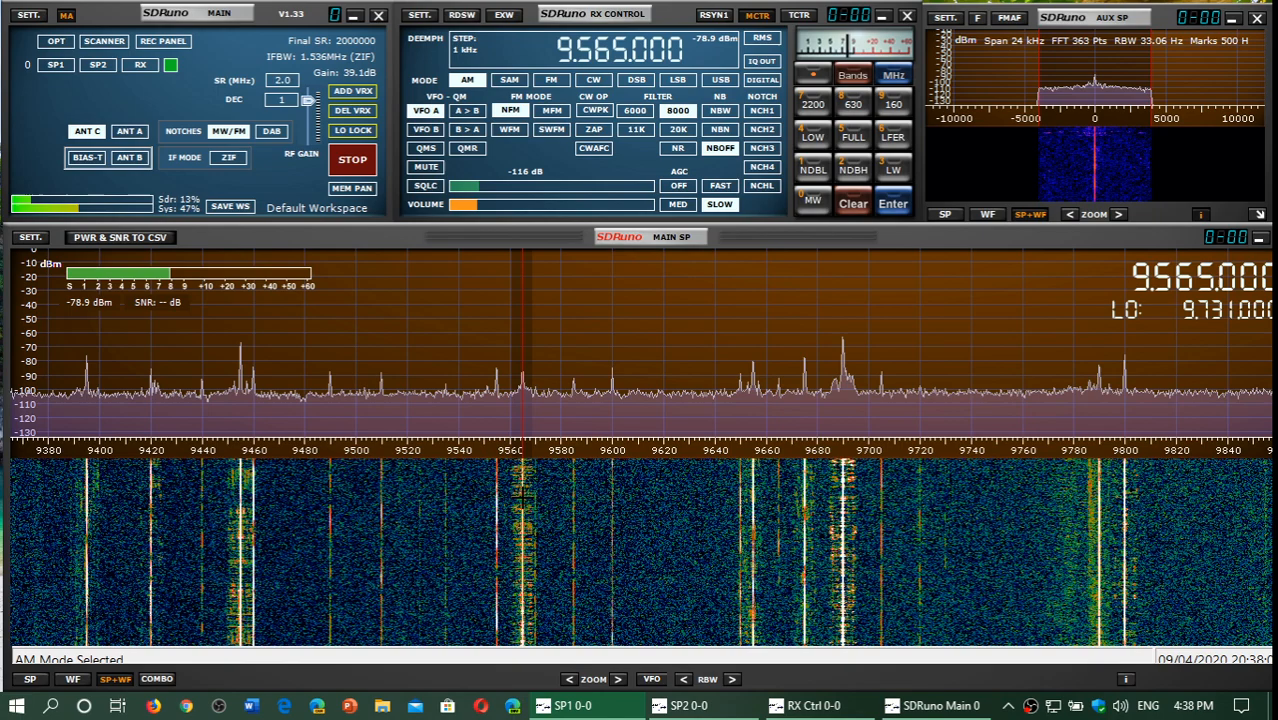
mouse_move(490, 205)
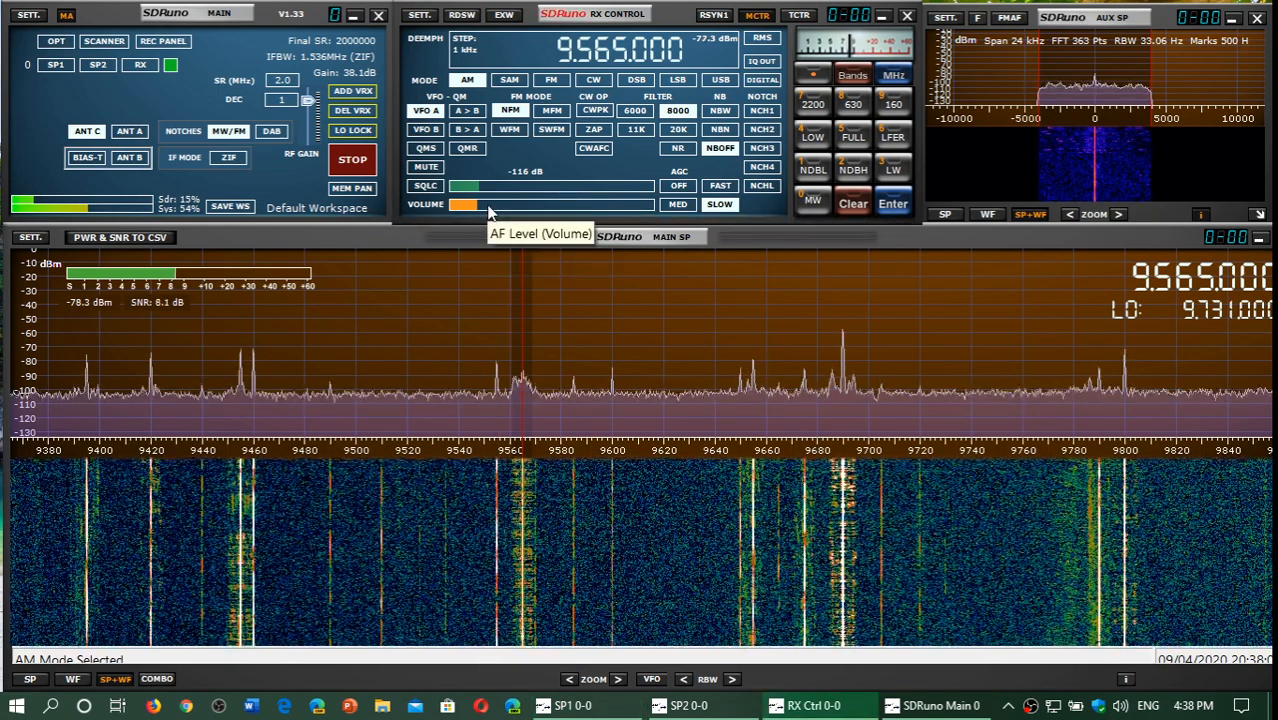
mouse_move(505, 237)
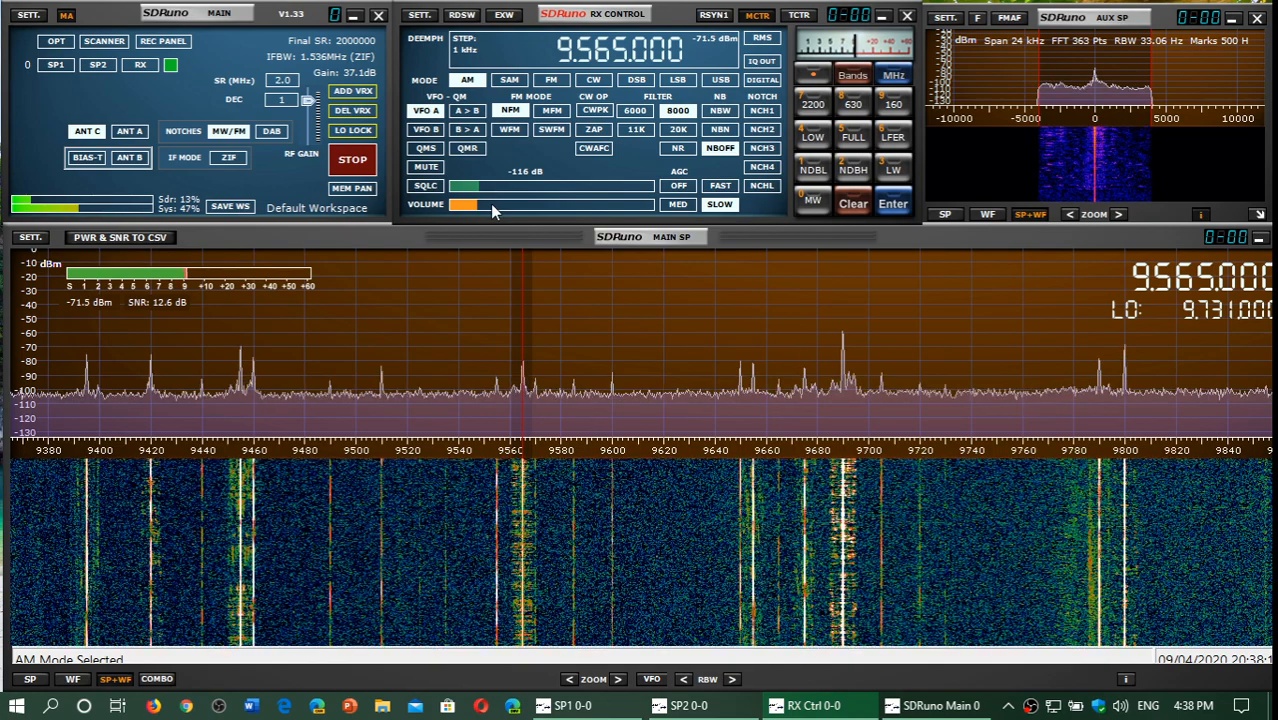
mouse_move(490, 204)
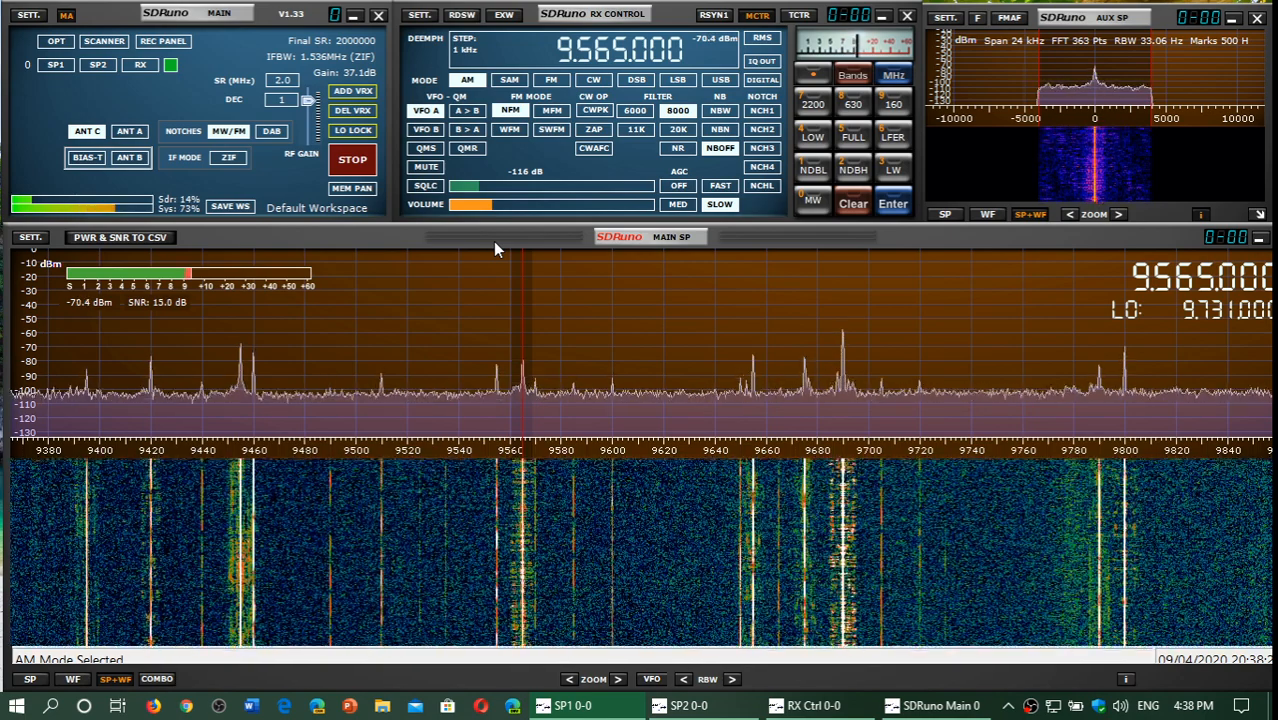
mouse_move(493, 255)
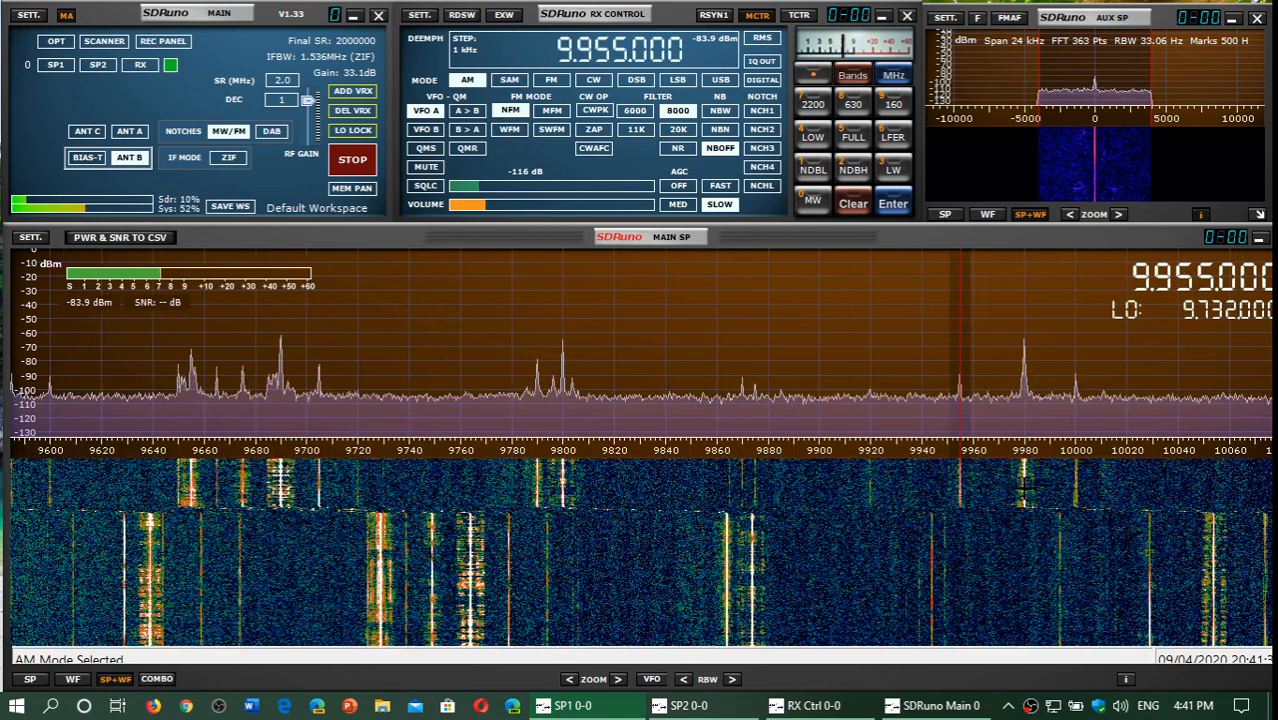
Jump from 9.955 MHz to the strong AM peak at 9.980 MHz
click(1025, 390)
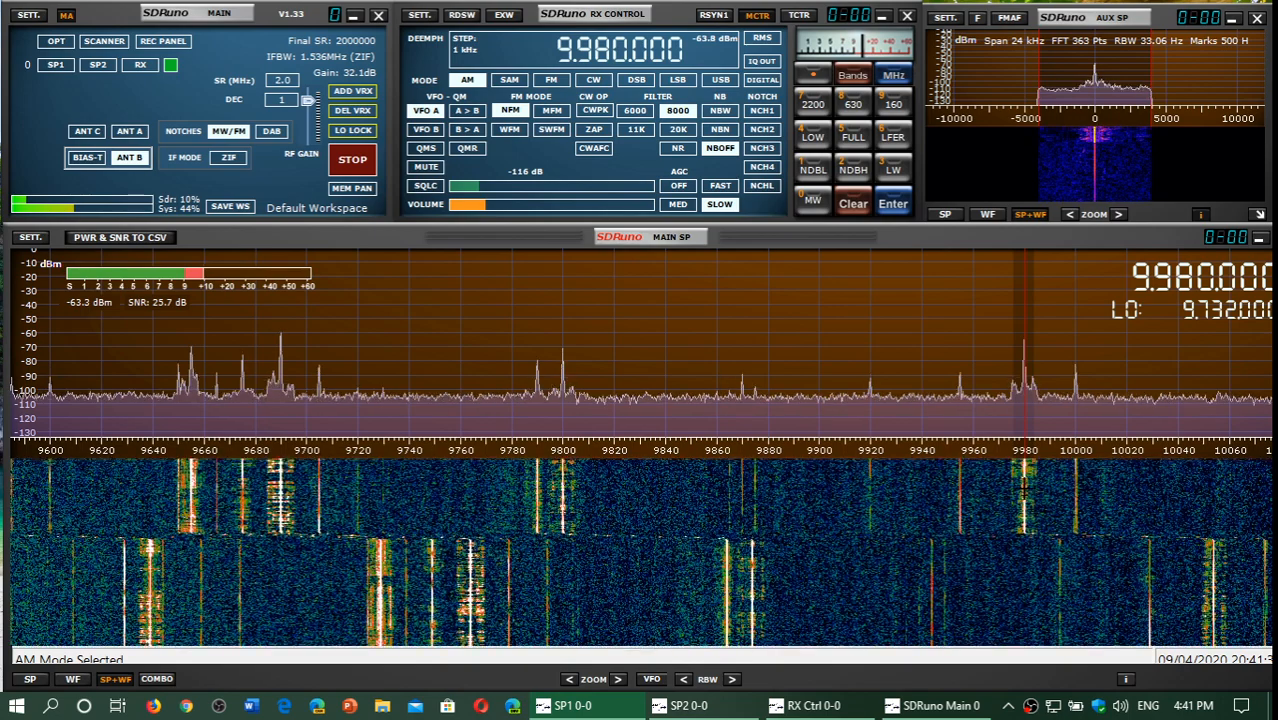